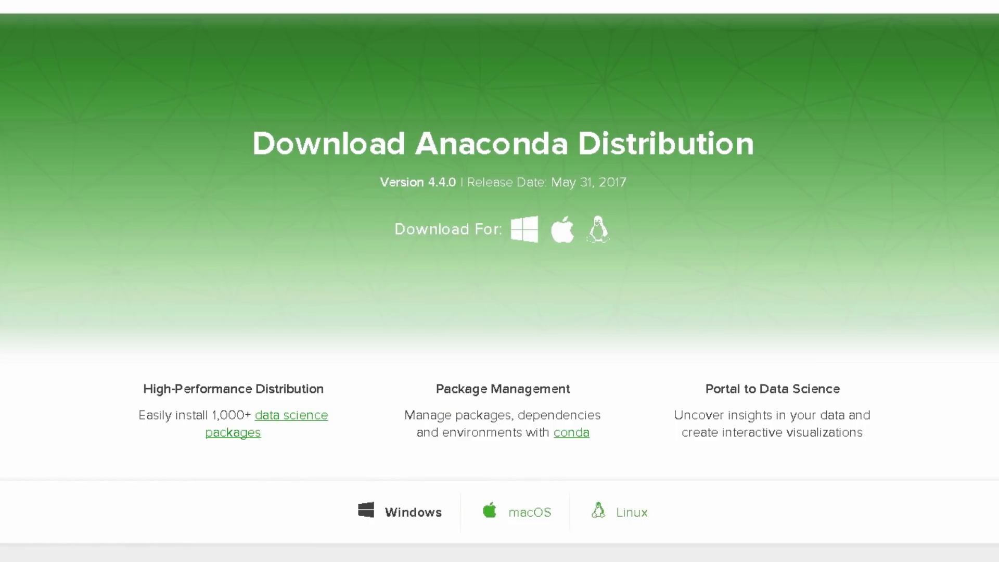
Run 'conda update conda'; conda 4.3.25 is already installed
scroll(down, 3)
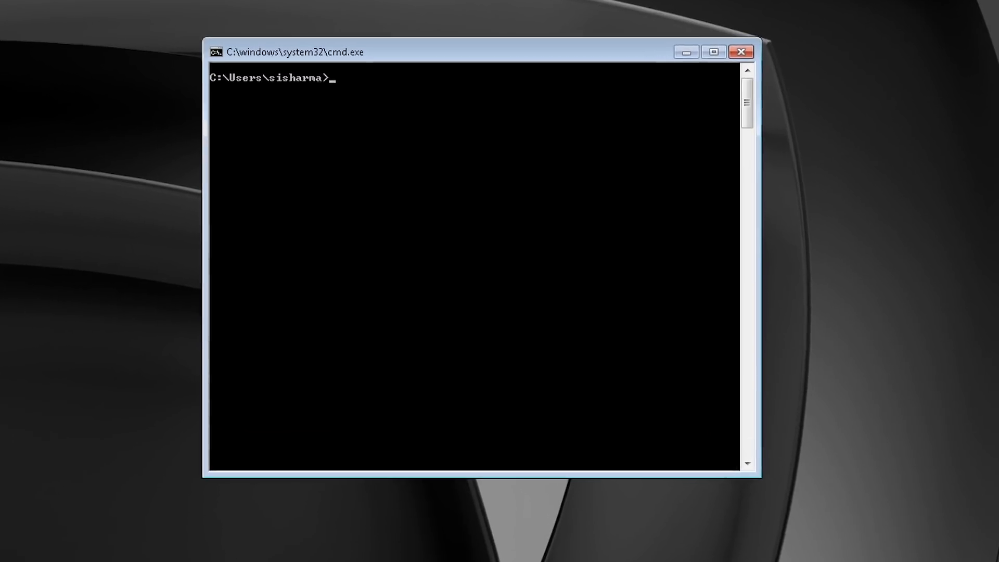
text(con)
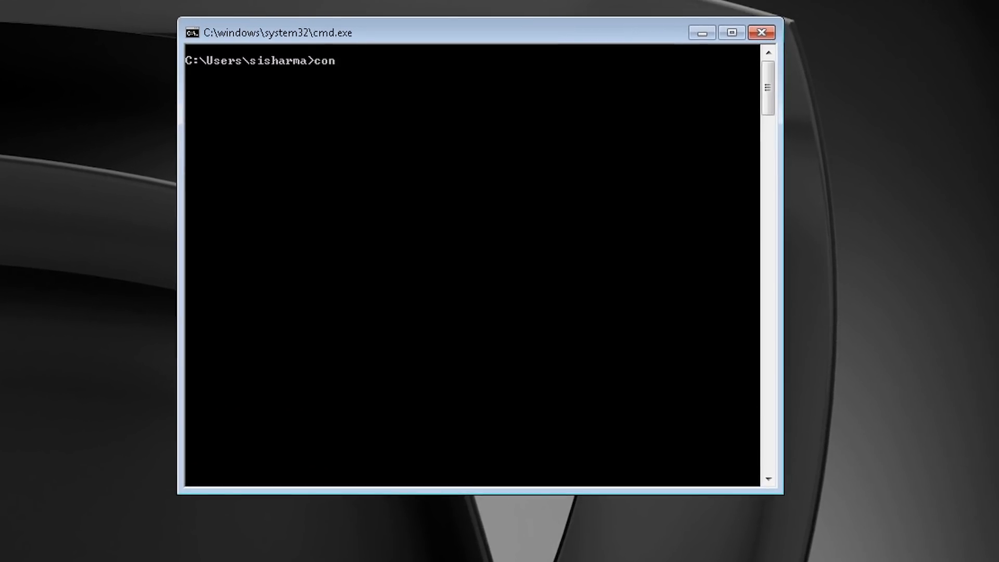
text(da update)
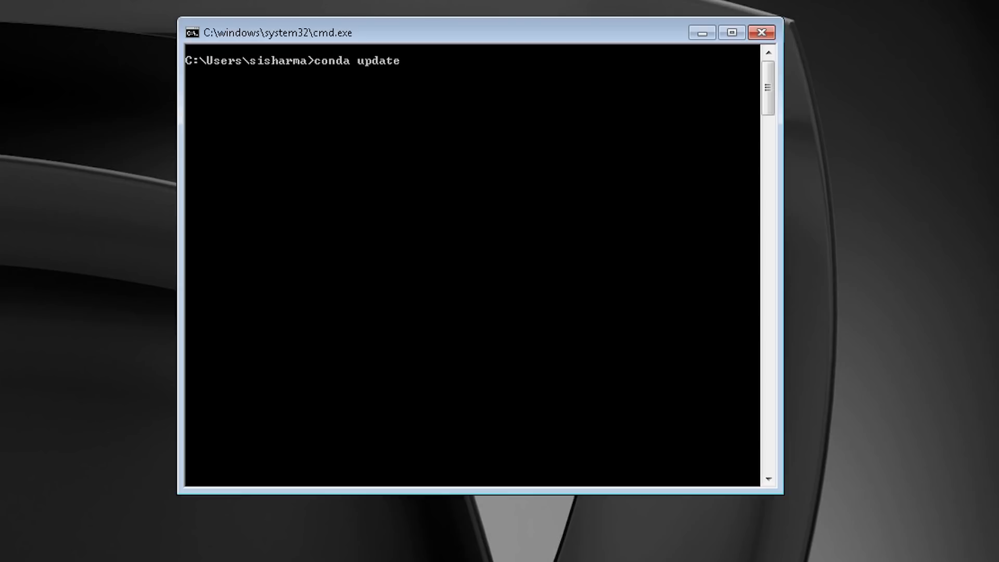
text(conda)
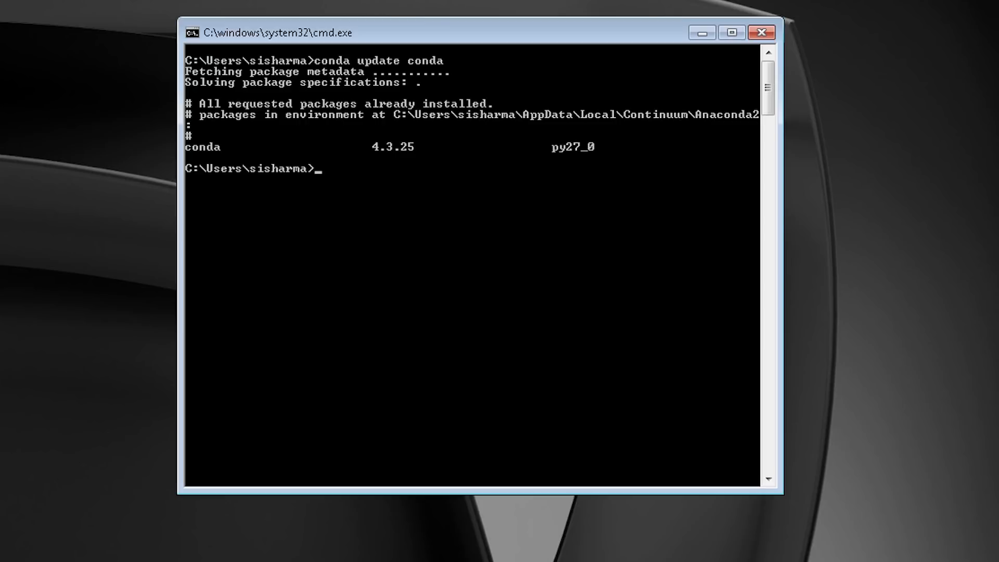
text(conda install numba)
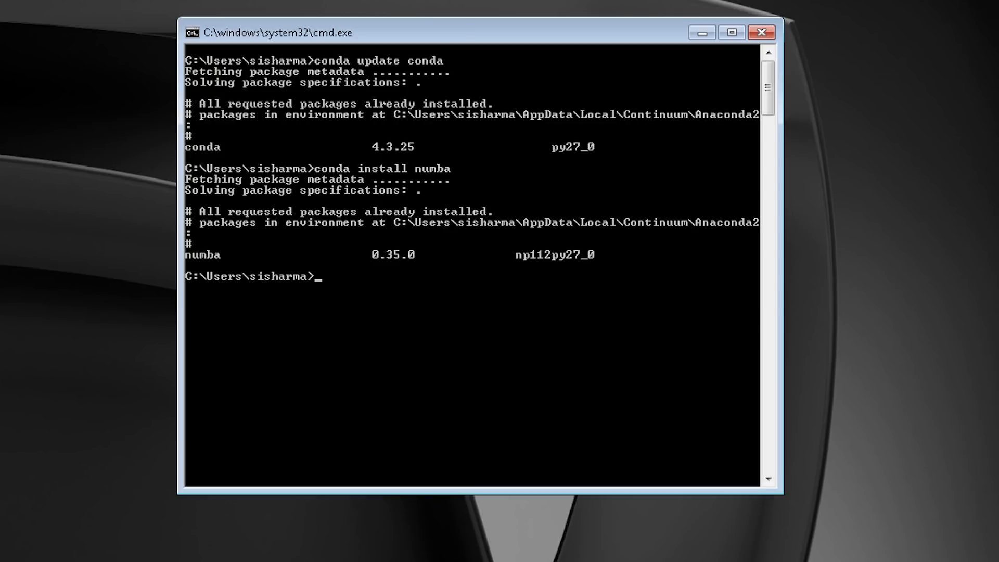
Run 'conda install numba'; numba 0.35.0 is already installed
text(co)
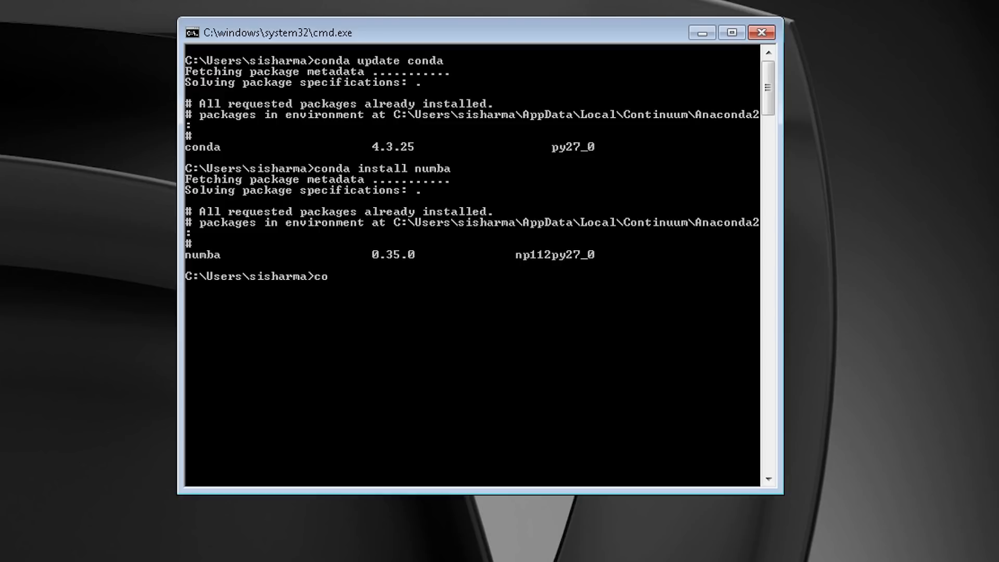
Run 'conda install cudatoolkit' and confirm version 8.0 is already installed
text(nda install cudato)
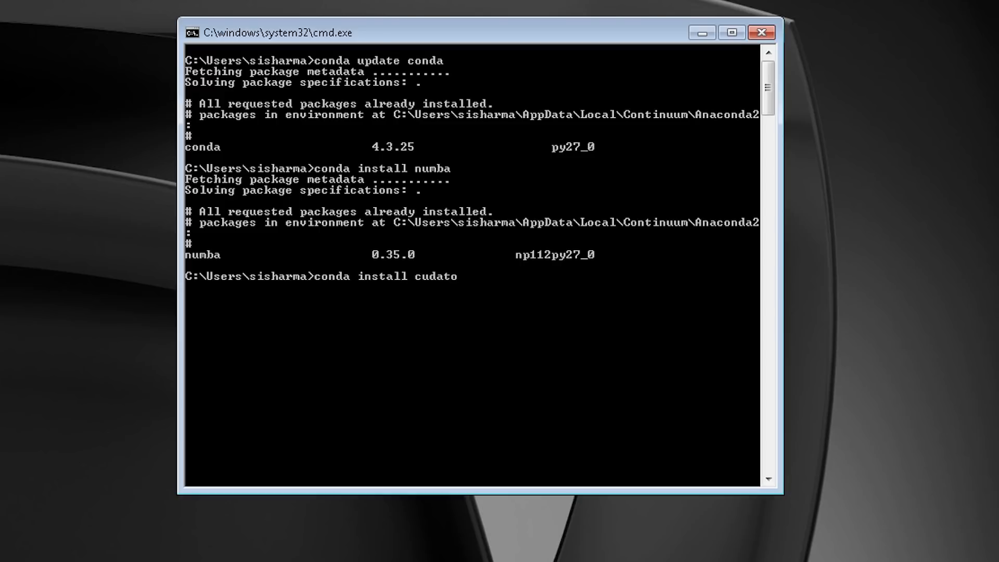
key(Return)
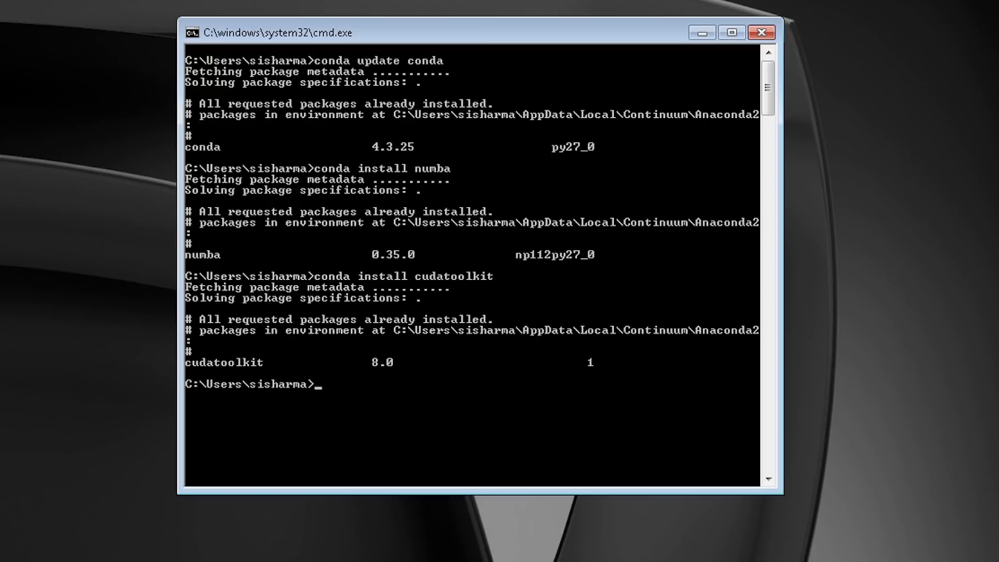
scroll(down, 3)
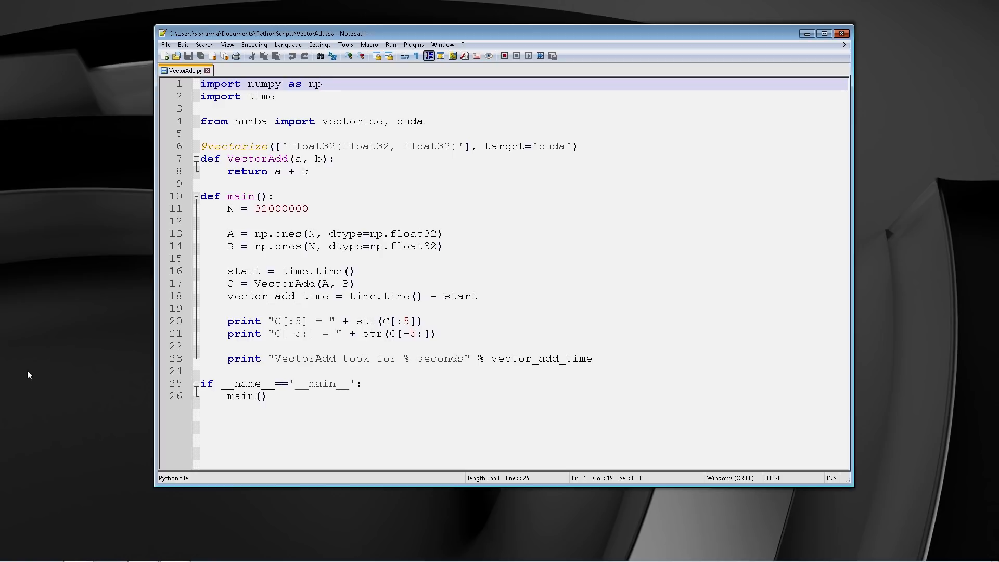
View the VectorAdd.py vectorize example in Notepad++, then return to the prompt
click(321, 83)
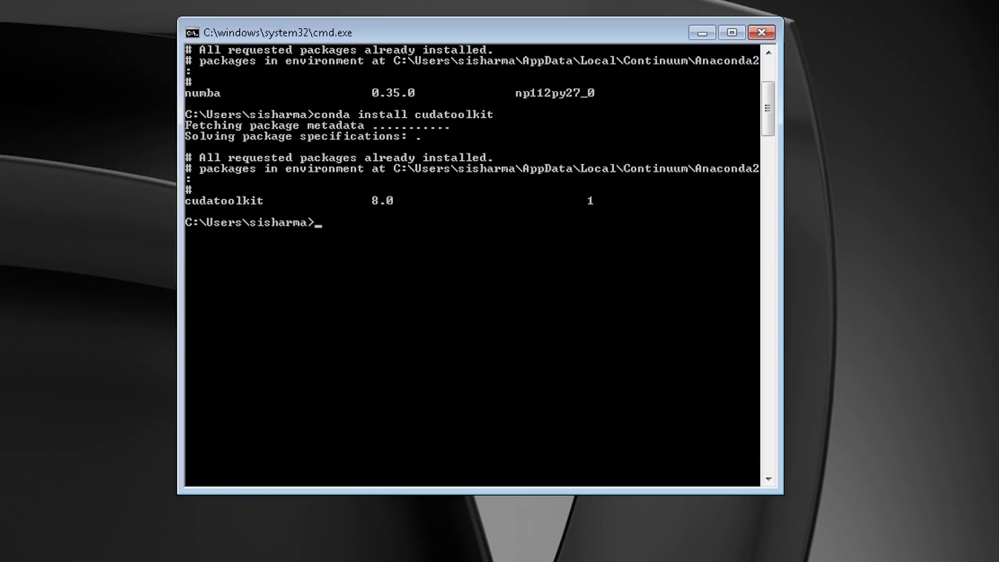
Change to Documents\PythonScripts and begin typing 'python VectorAdd.py'
text(cd Documents\PythonScripts)
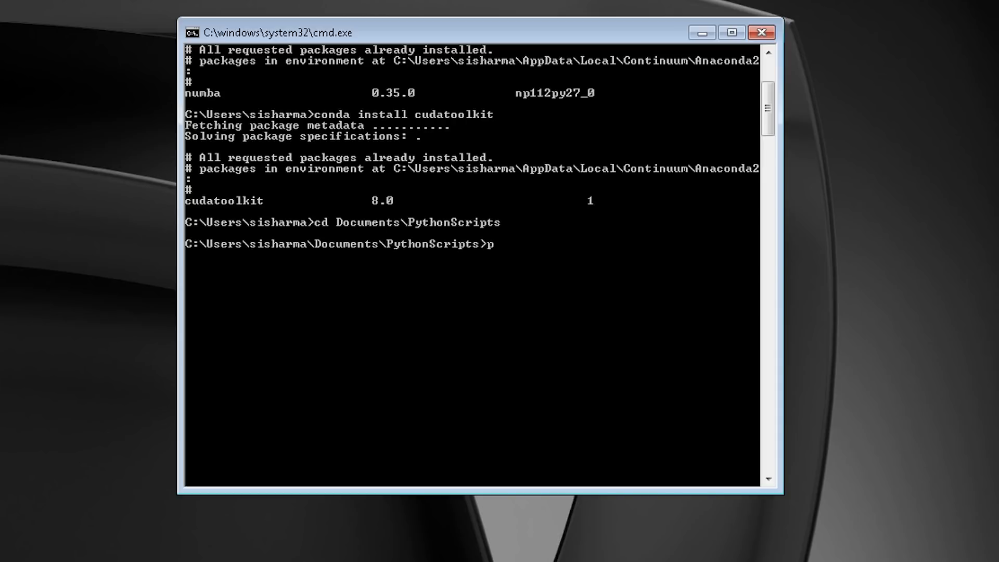
text(ython Vecto)
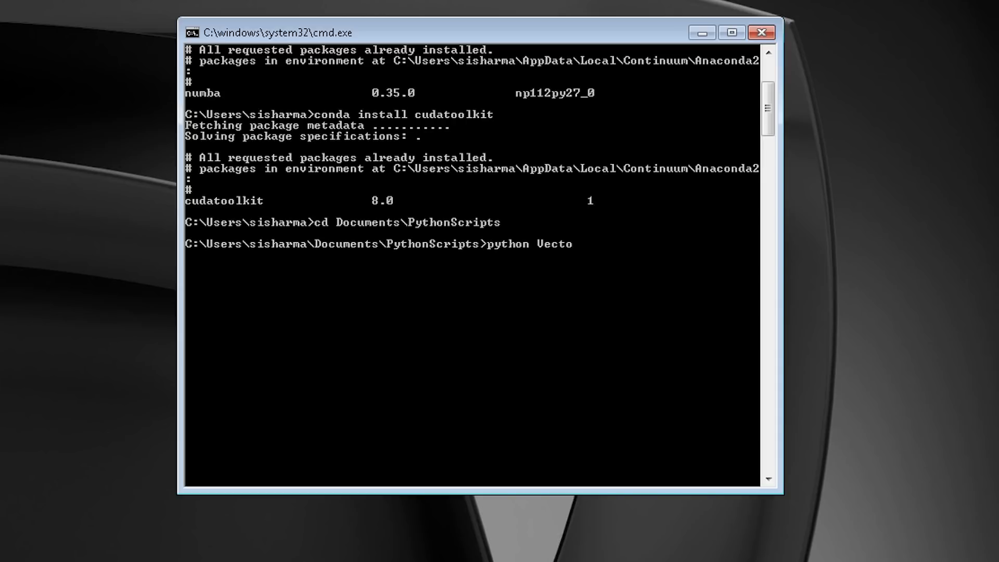